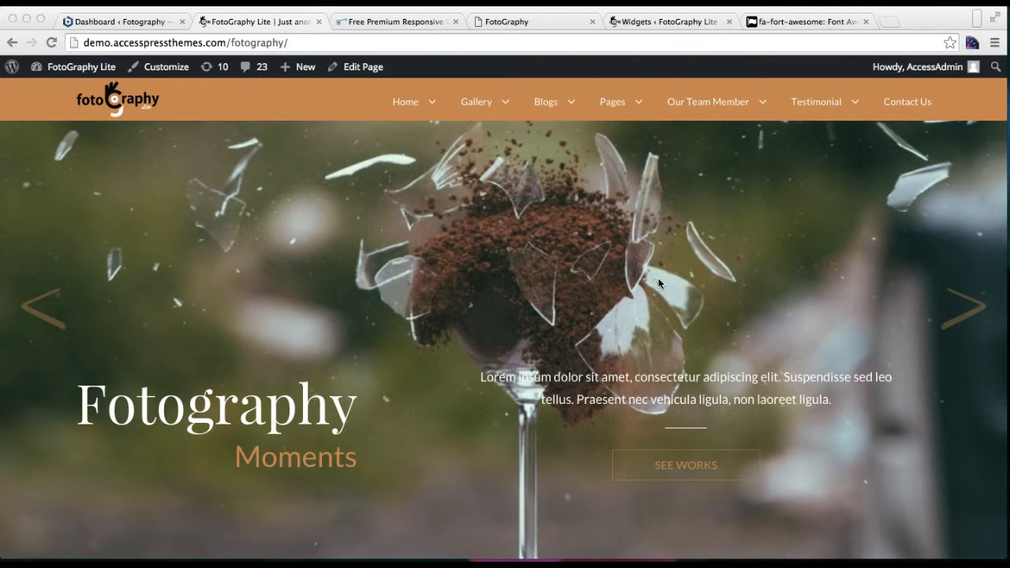
mouse_move(739, 183)
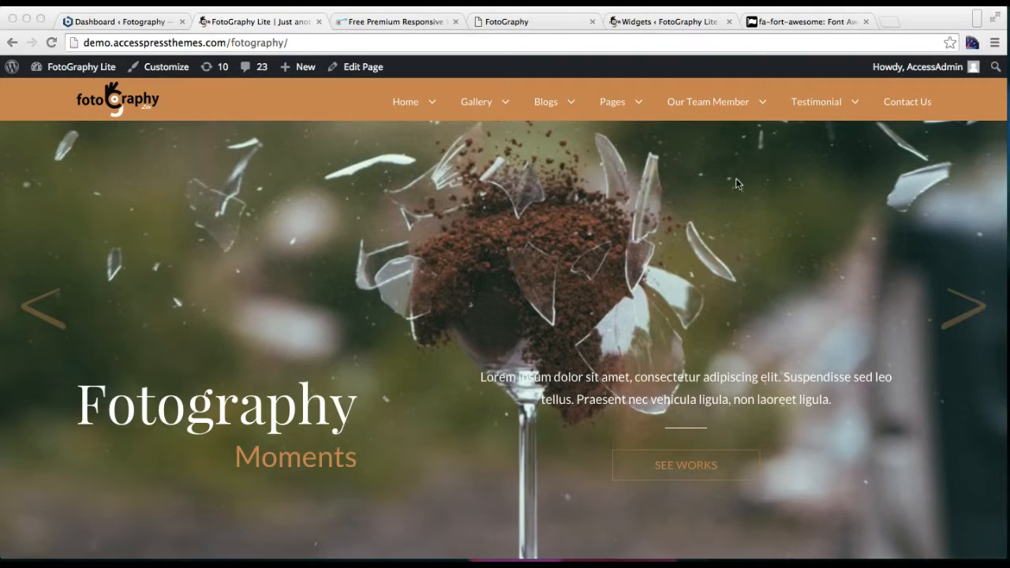
Scroll the demo homepage down past the slider to the Instagram Feed photo grid
scroll(down, 3)
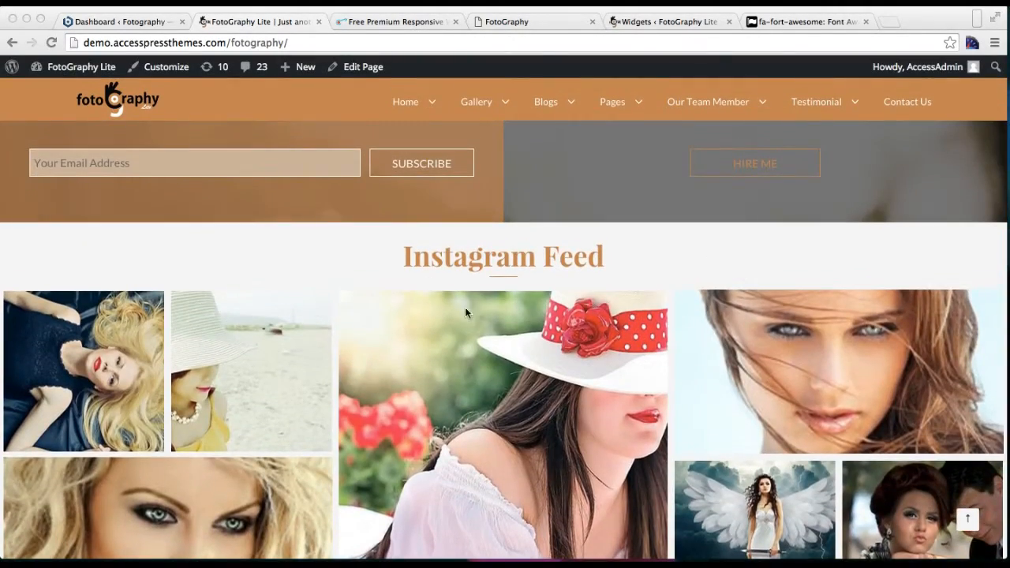
scroll(down, 3)
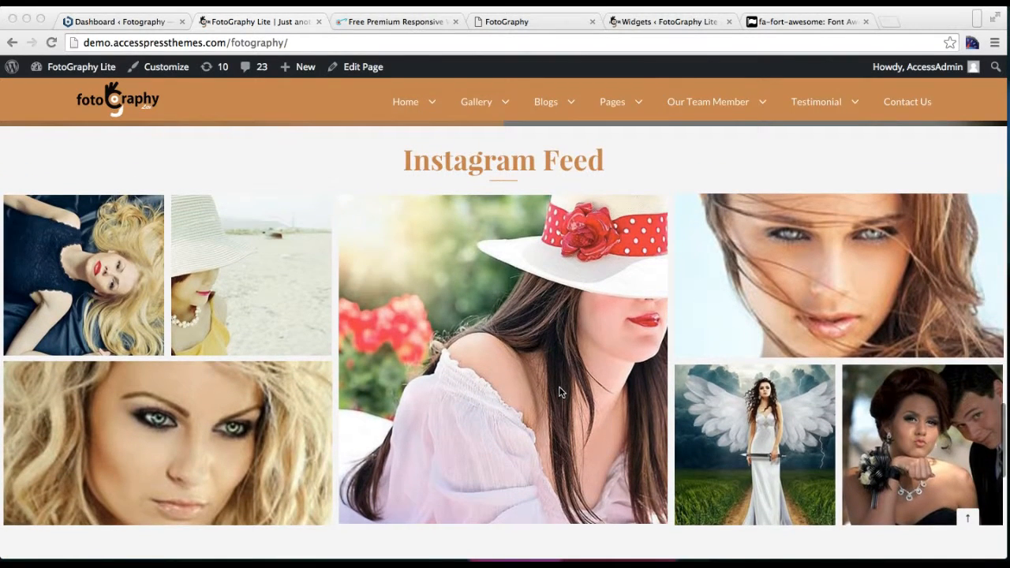
mouse_move(682, 231)
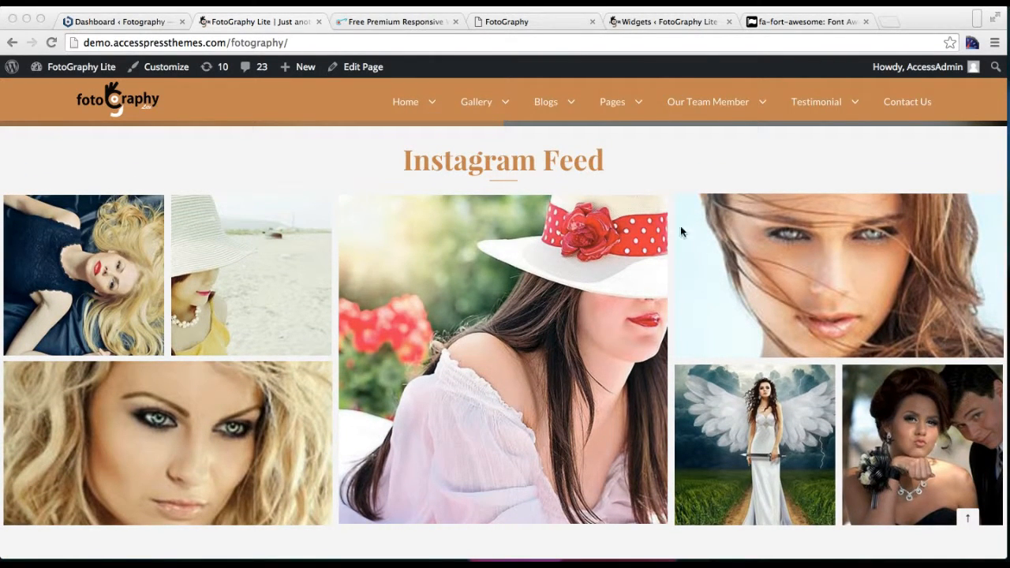
mouse_move(592, 436)
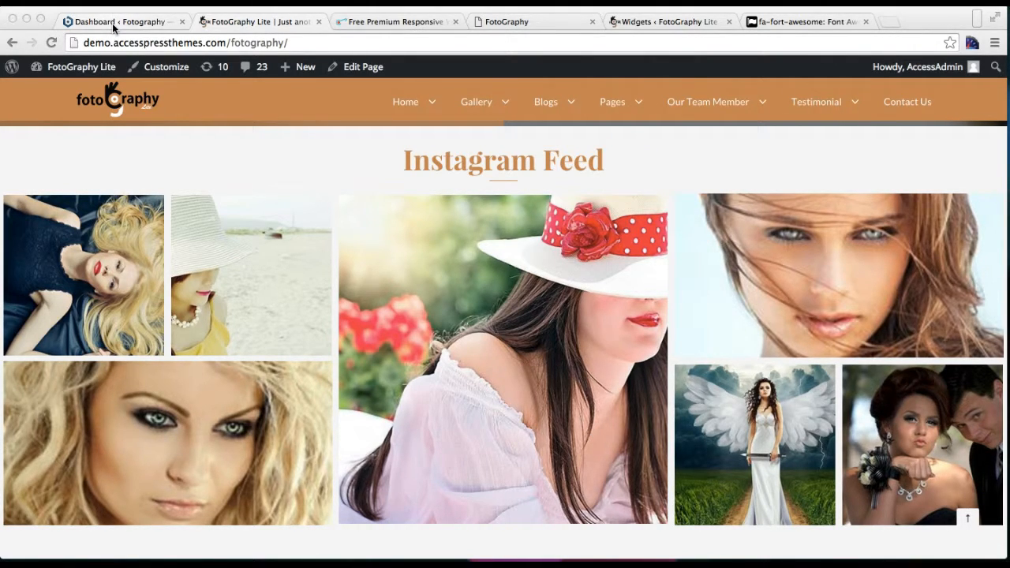
Reach the AccessPress Instagram Feed profile settings, checking the How to use shortcode guide on the way
click(119, 23)
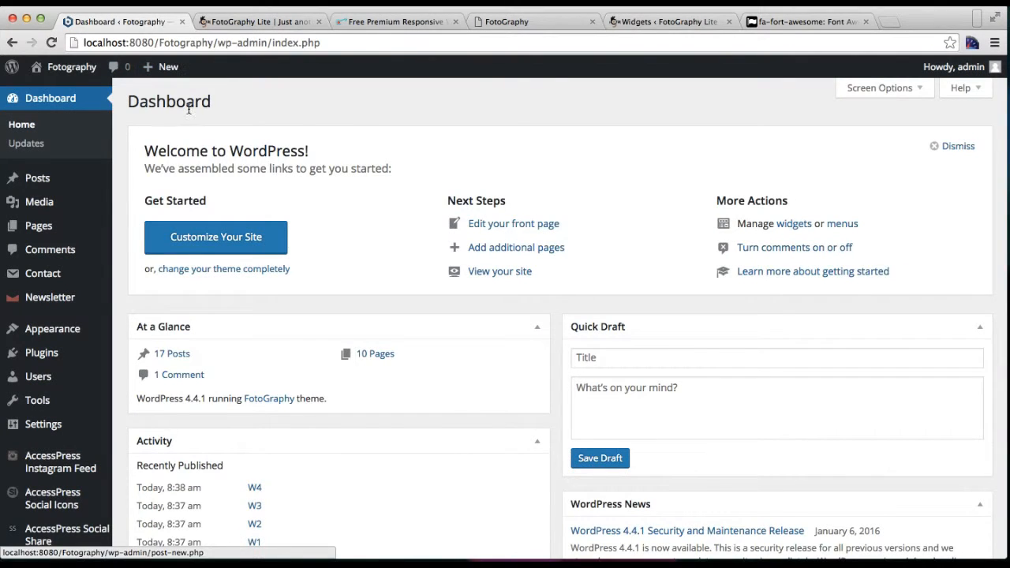
scroll(down, 3)
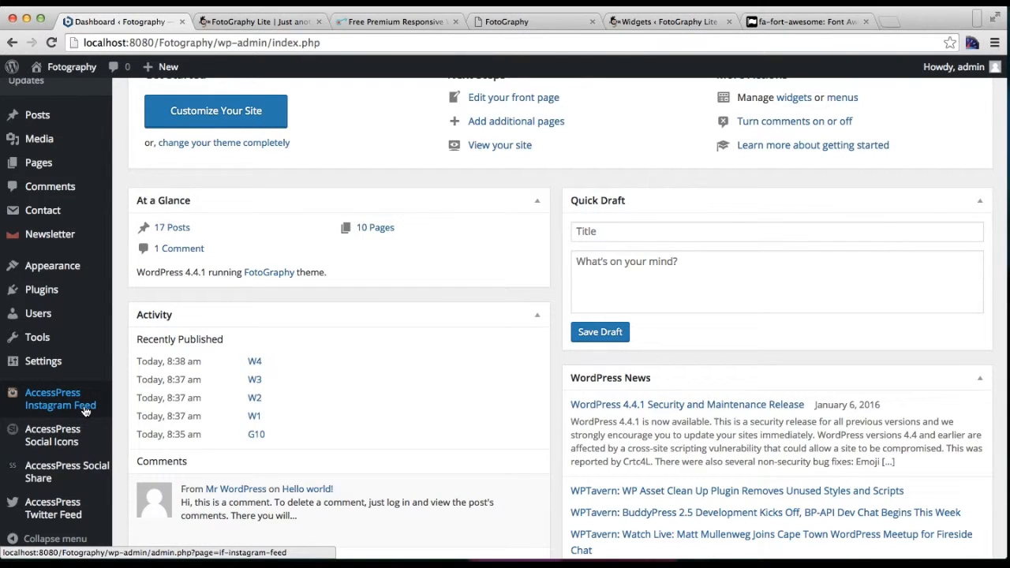
click(60, 398)
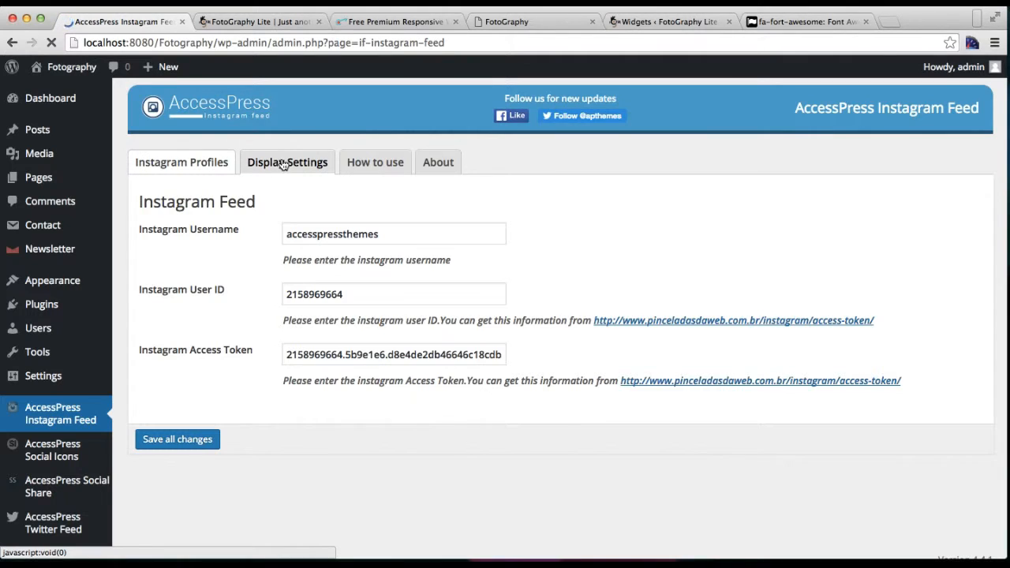
click(375, 161)
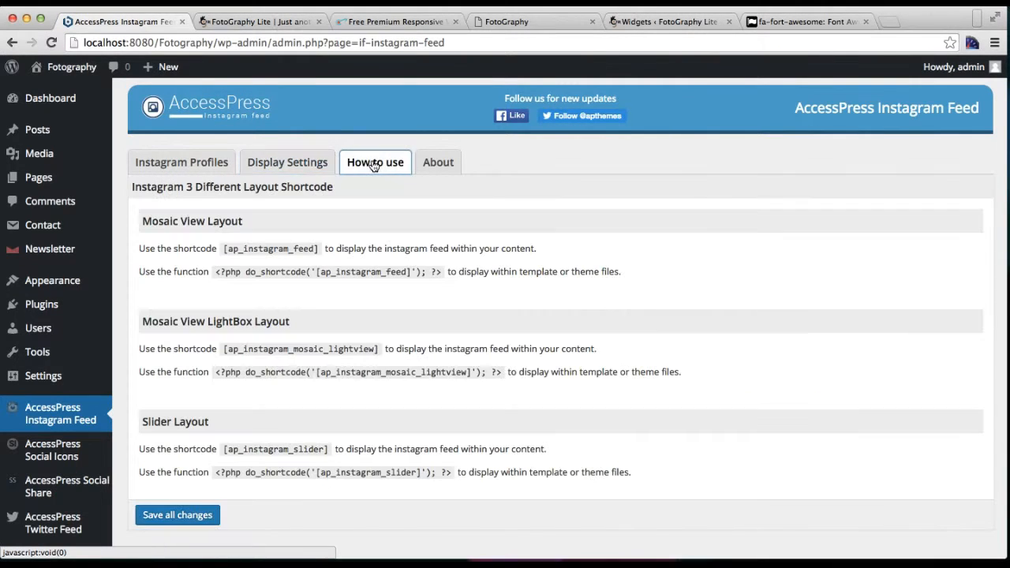
click(180, 161)
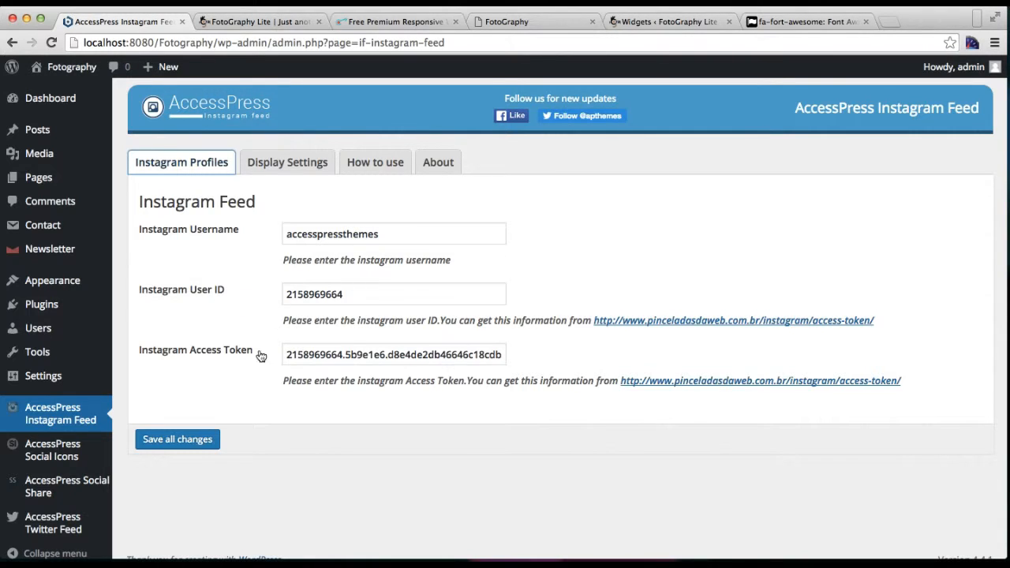
mouse_move(410, 344)
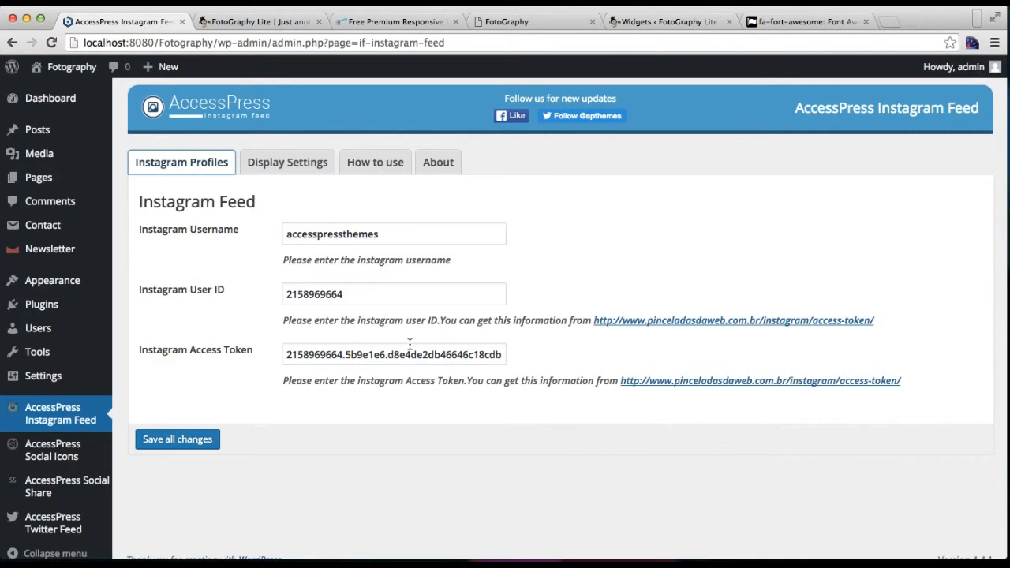
mouse_move(676, 320)
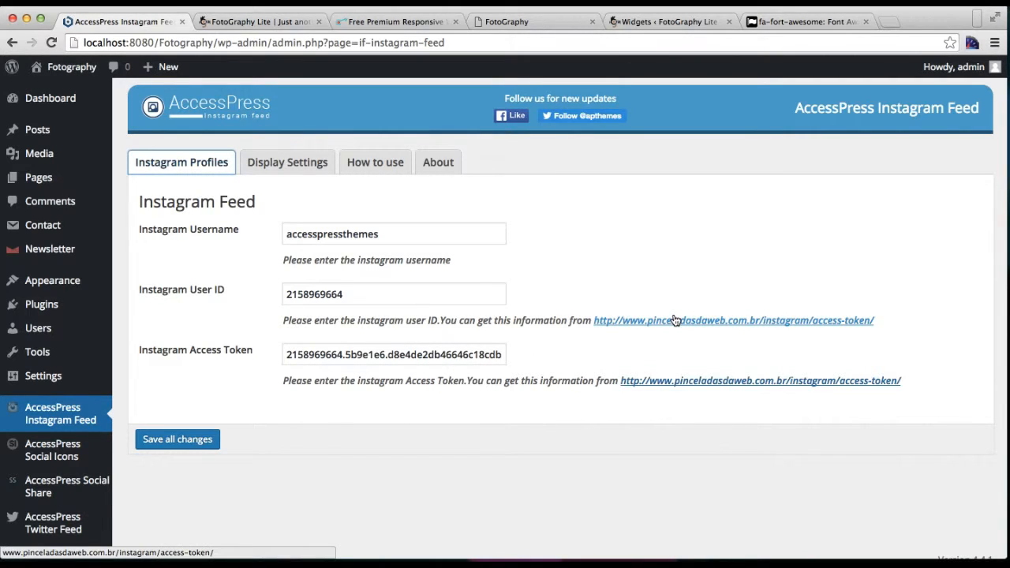
mouse_move(174, 456)
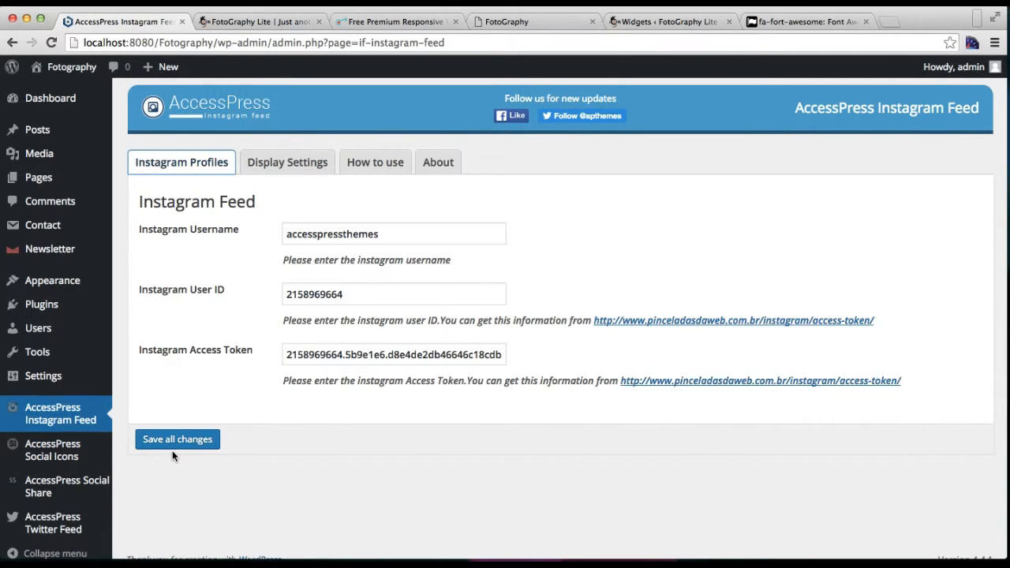
mouse_move(211, 309)
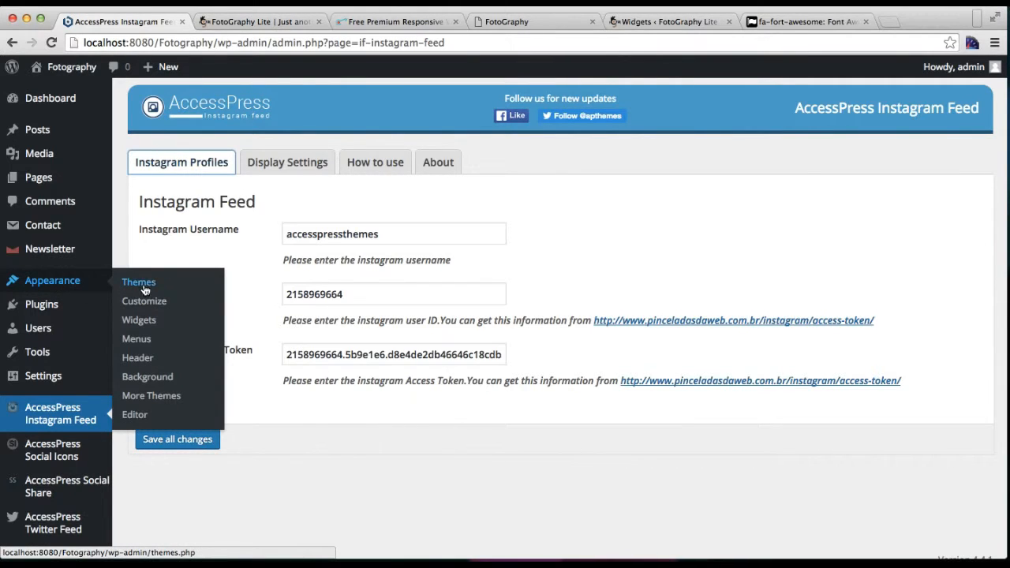
mouse_move(139, 319)
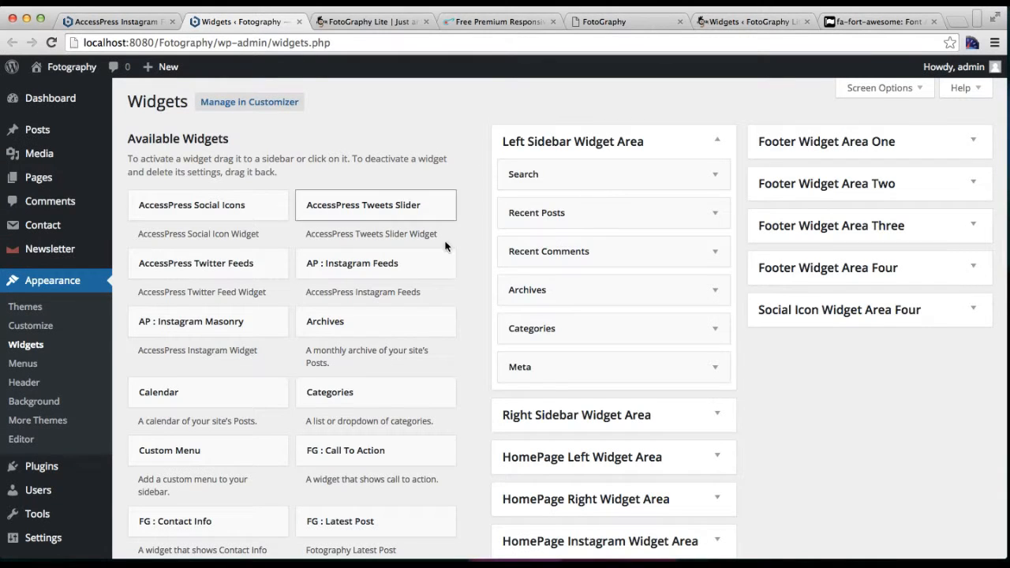
Scroll the Widgets page down to the HomePage Instagram Widget Area
scroll(down, 3)
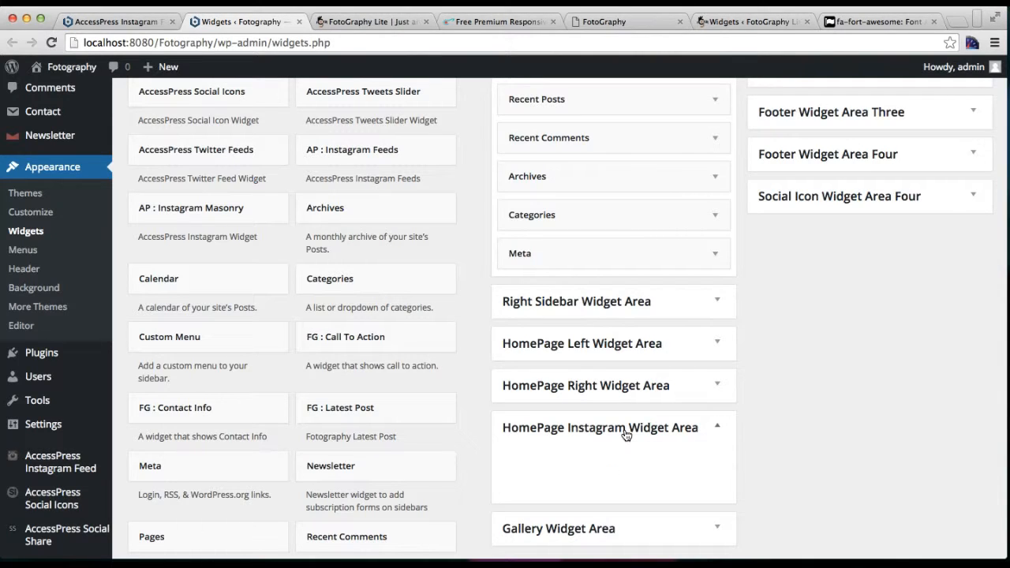
mouse_move(253, 199)
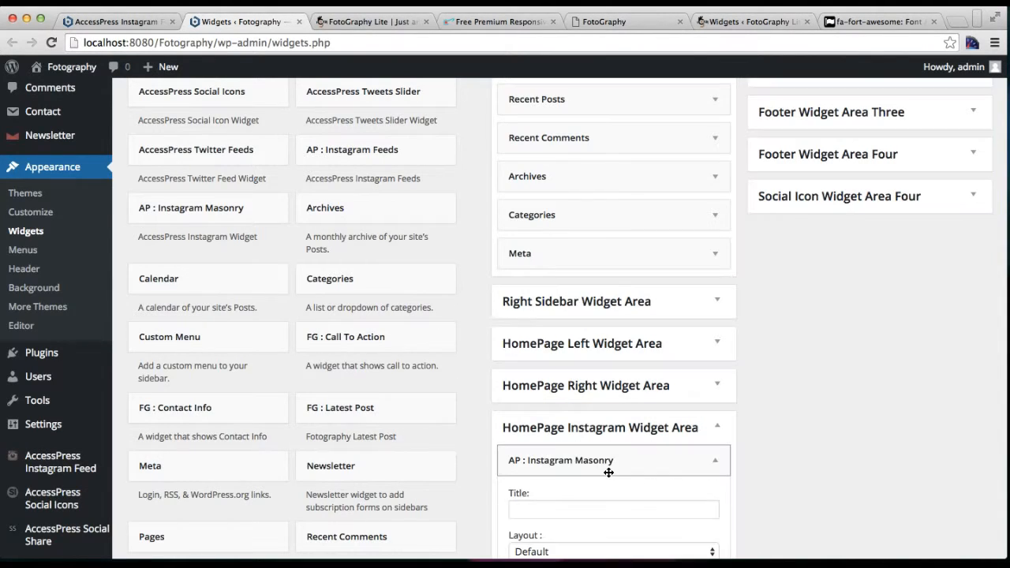
Title the widget 'InstaGram Images', choose Mosaic LightBox Layout, and save it
scroll(down, 3)
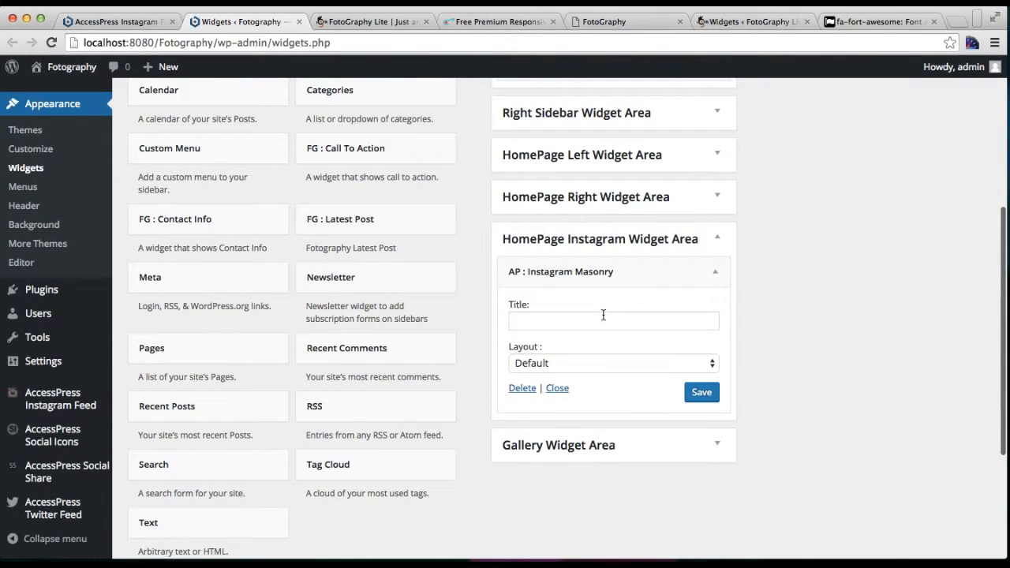
text(InstaGram Images)
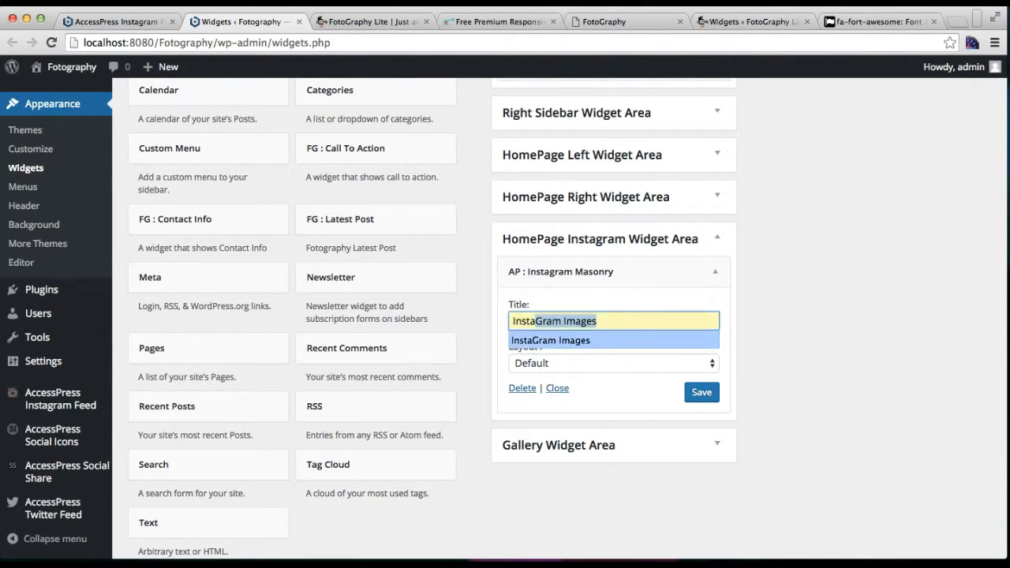
click(613, 363)
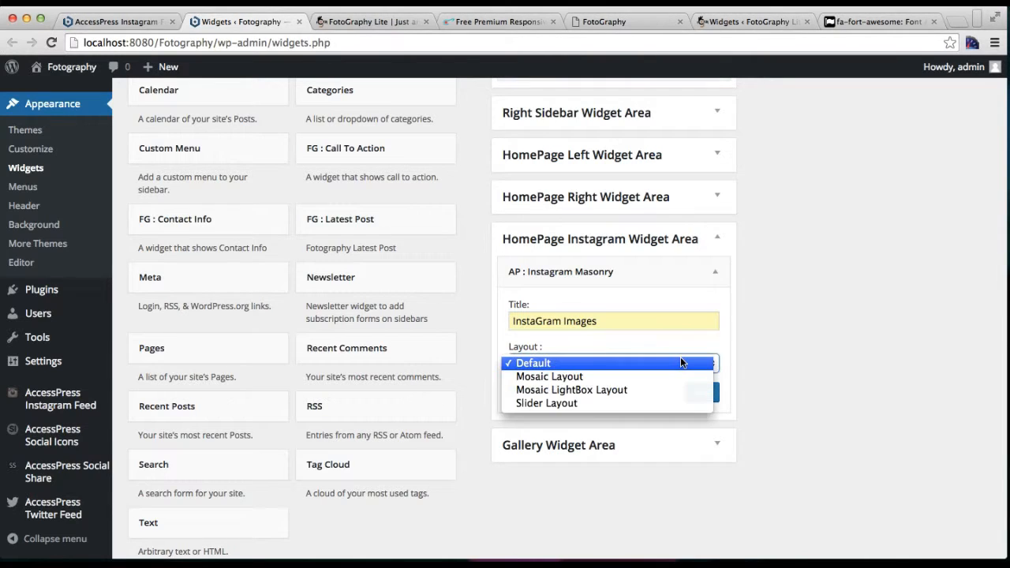
mouse_move(549, 376)
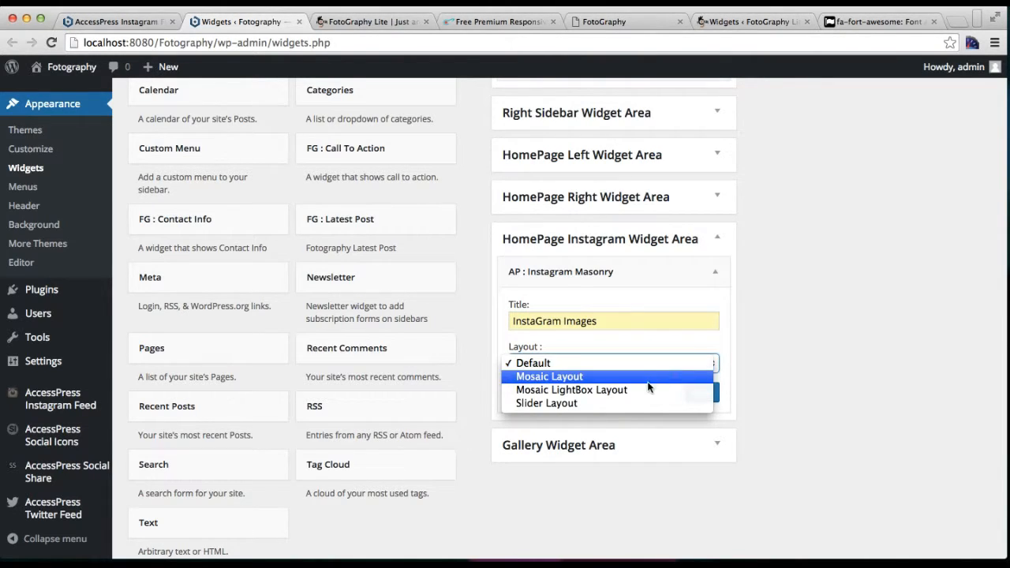
mouse_move(619, 388)
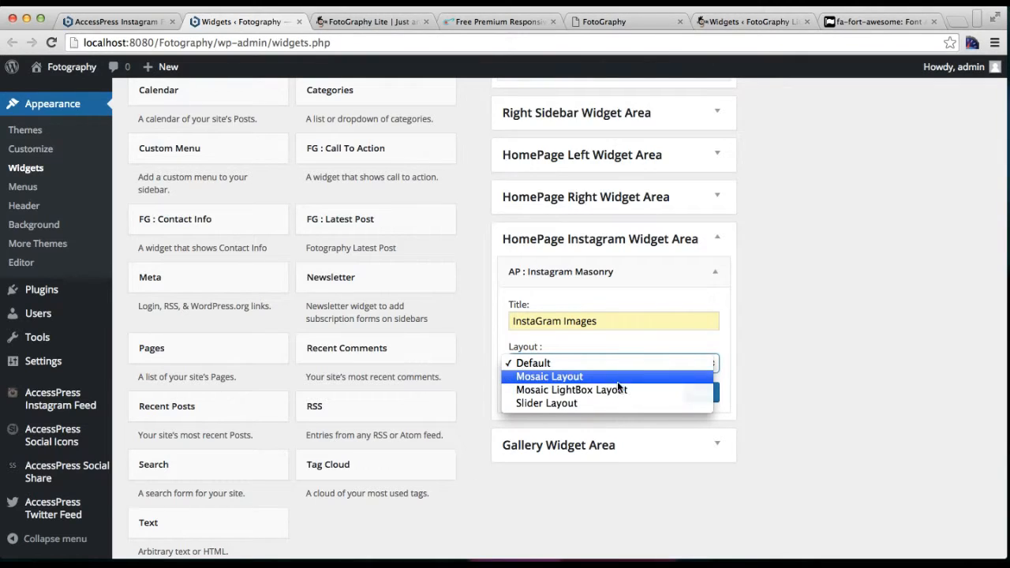
click(572, 388)
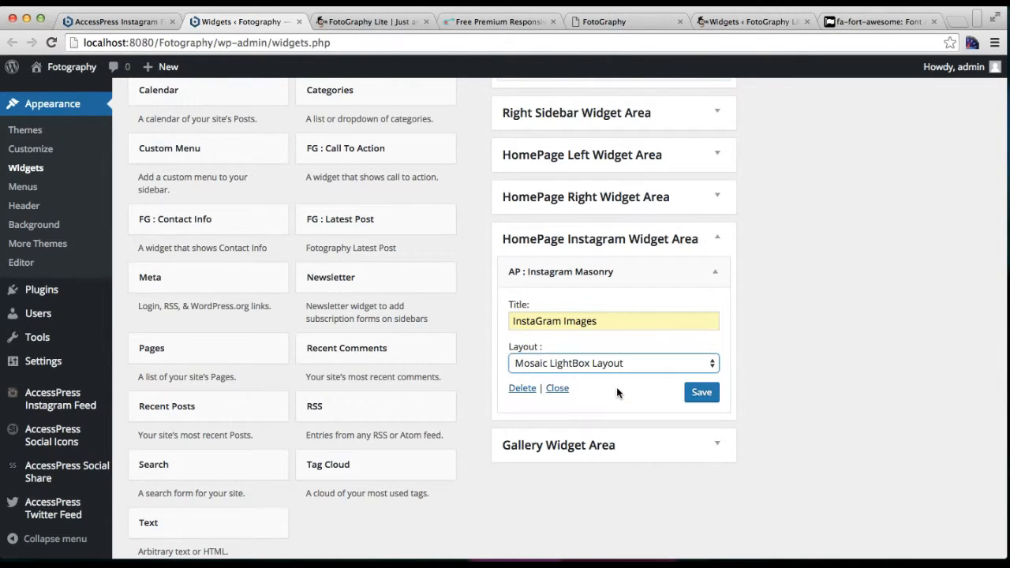
click(701, 392)
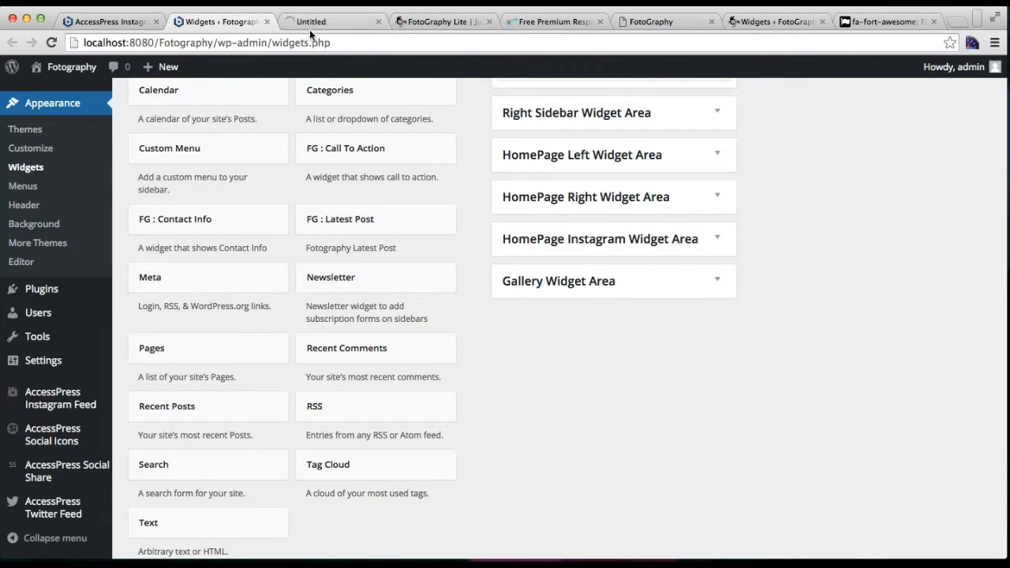
View the local Fotography homepage scrolled down to the new InstaGram Images mosaic section
click(331, 22)
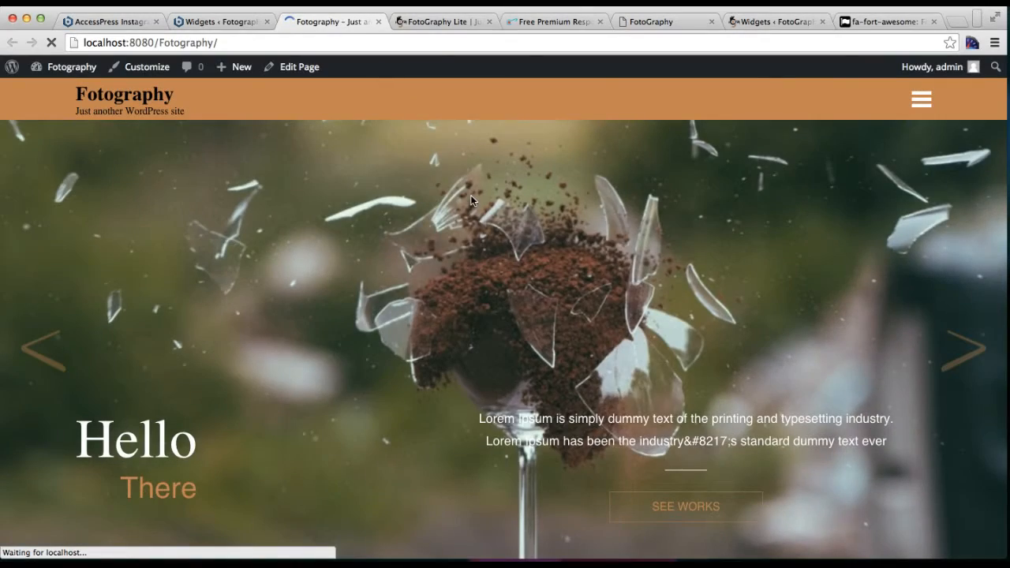
scroll(down, 3)
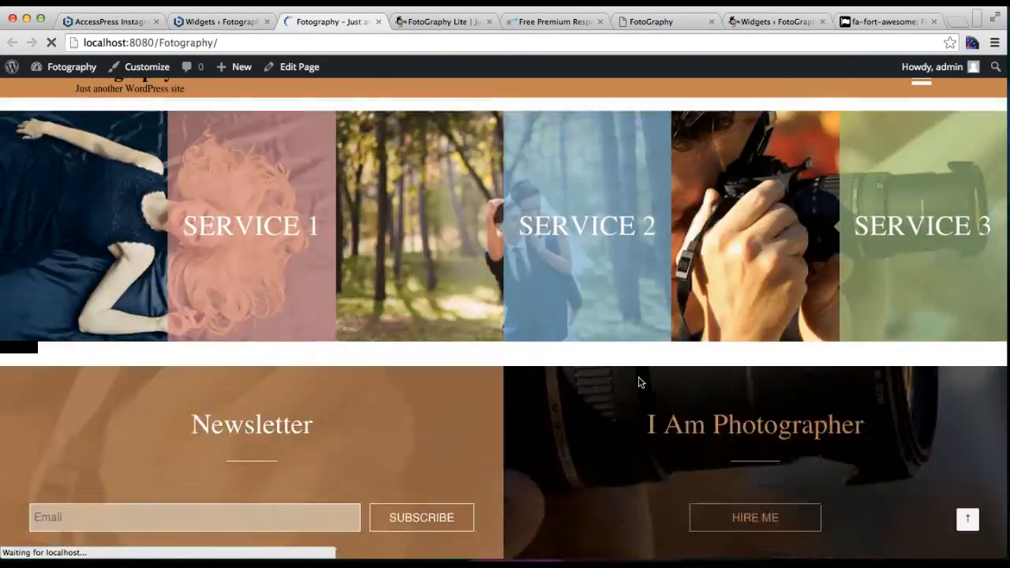
scroll(down, 3)
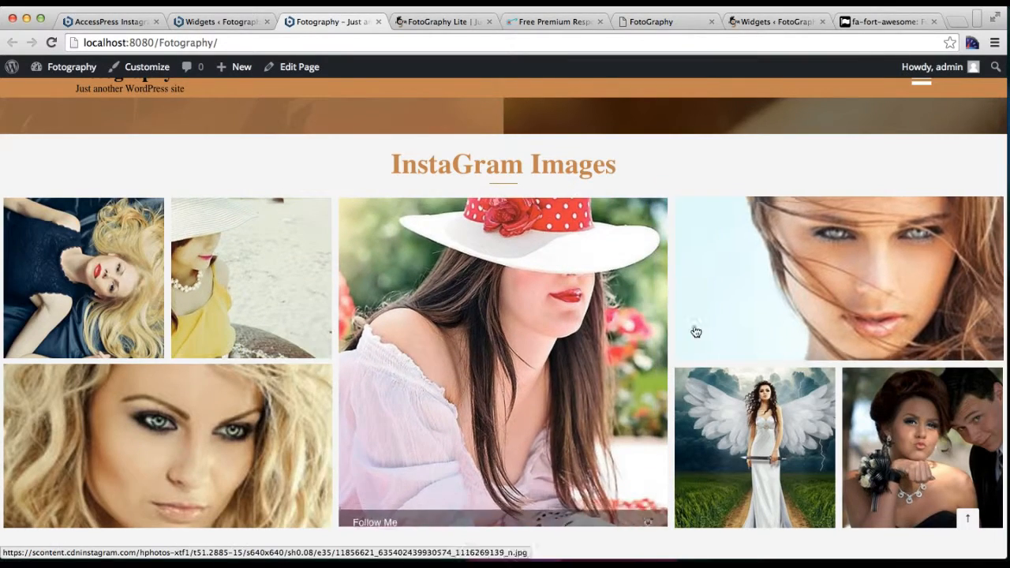
scroll(down, 3)
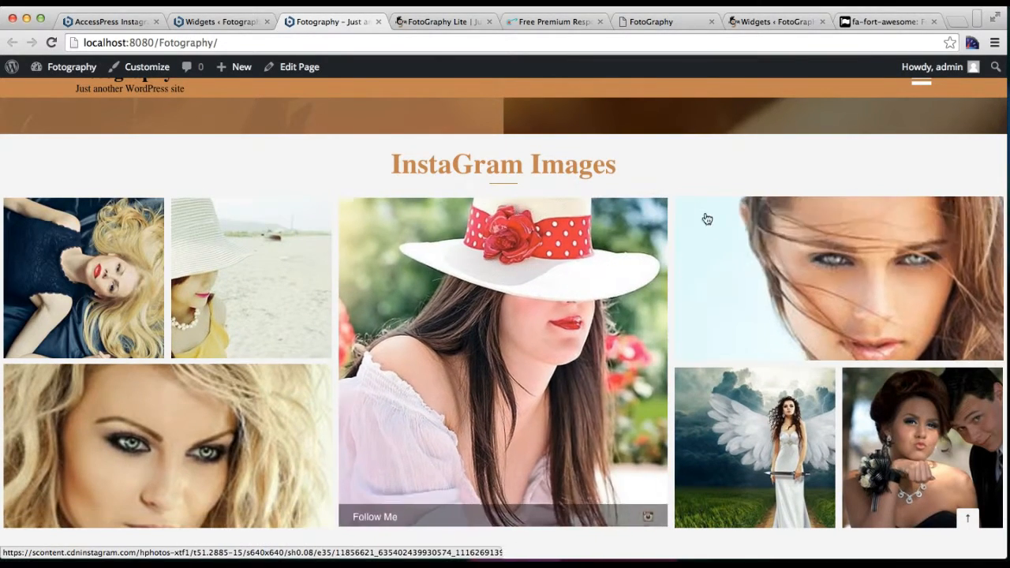
mouse_move(161, 439)
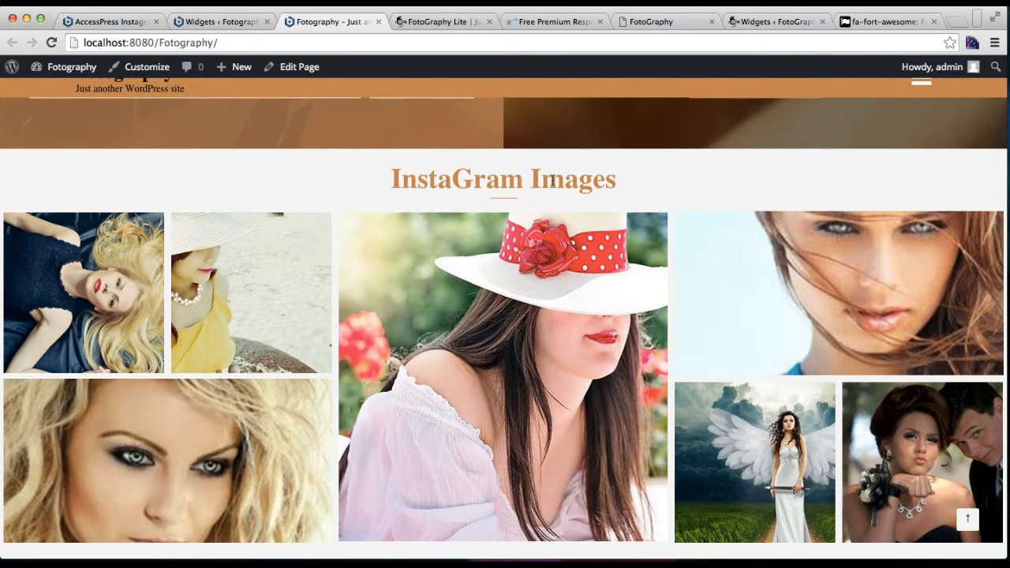
mouse_move(710, 22)
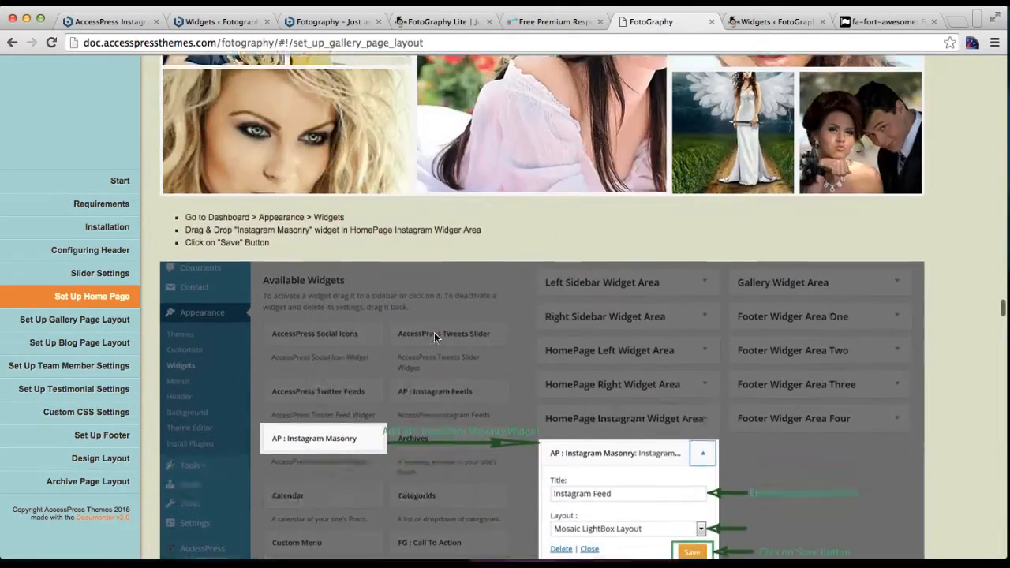
Scroll the documentation to the Instagram Feed widget setup instructions
scroll(up, 3)
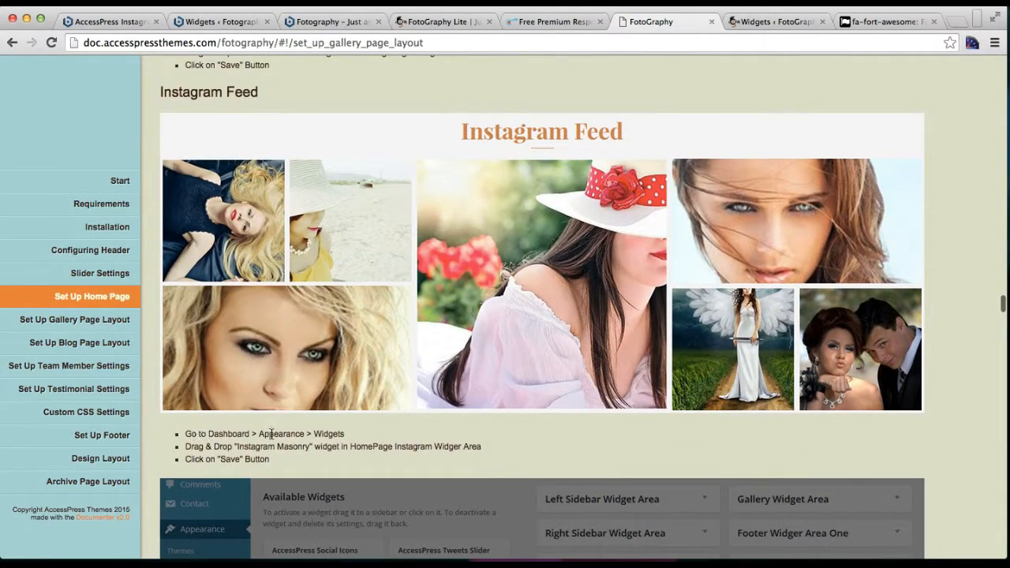